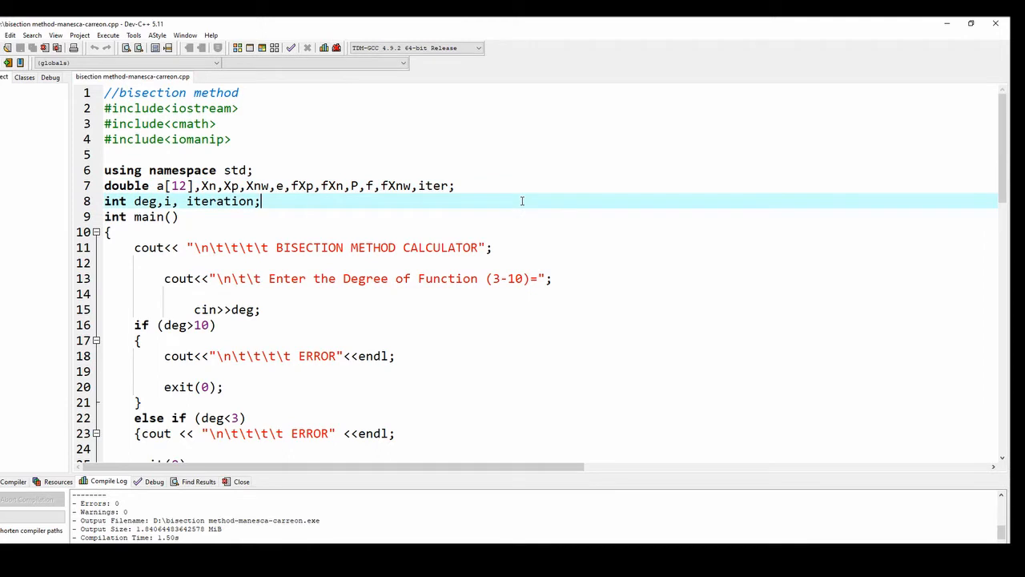
mouse_move(547, 224)
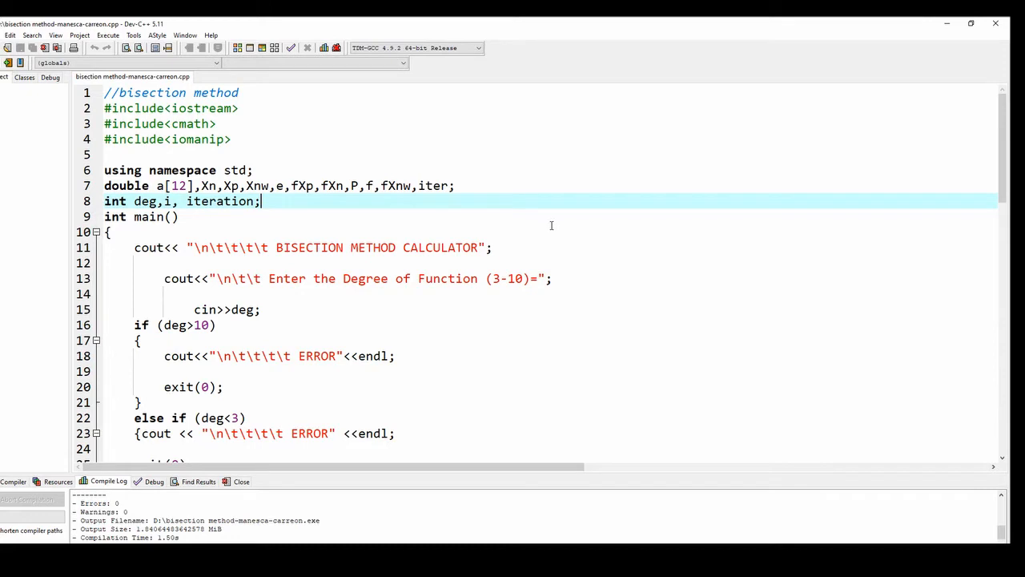
mouse_move(544, 226)
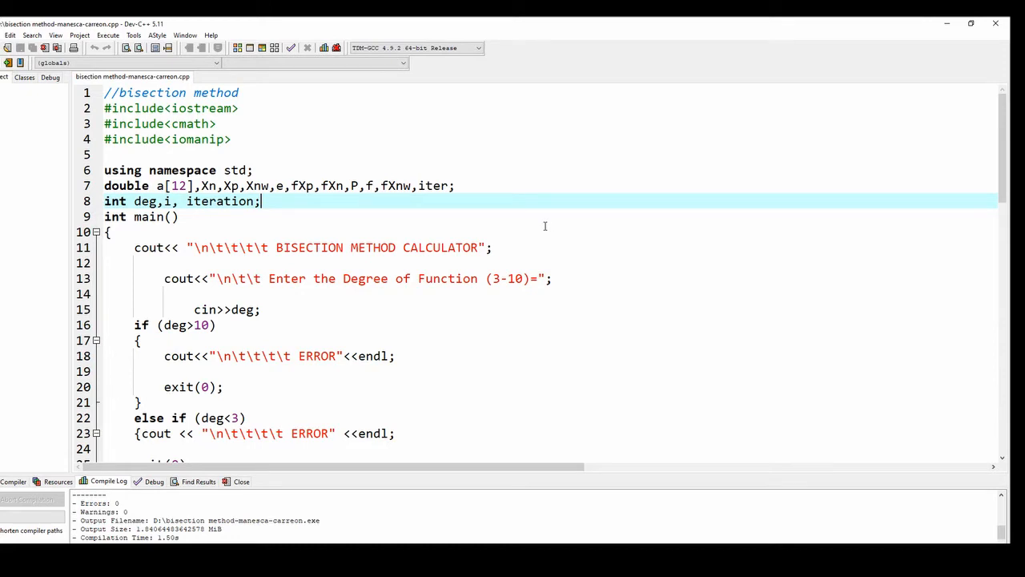
Step: Review the source: degree prompt, degree-below-3 error, midpoint evaluation and the fXn*fXnw<0 branch
click(553, 277)
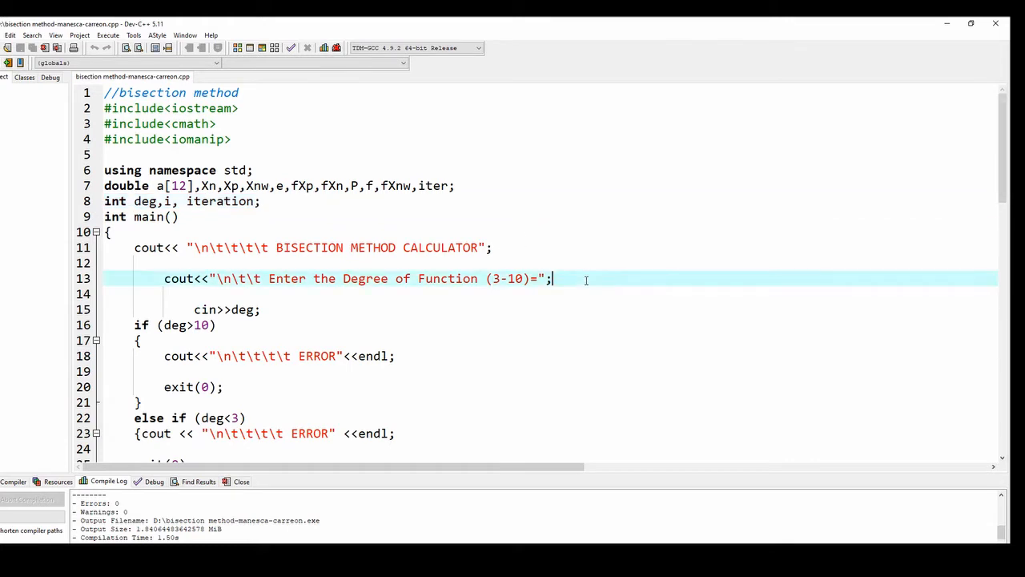
mouse_move(518, 278)
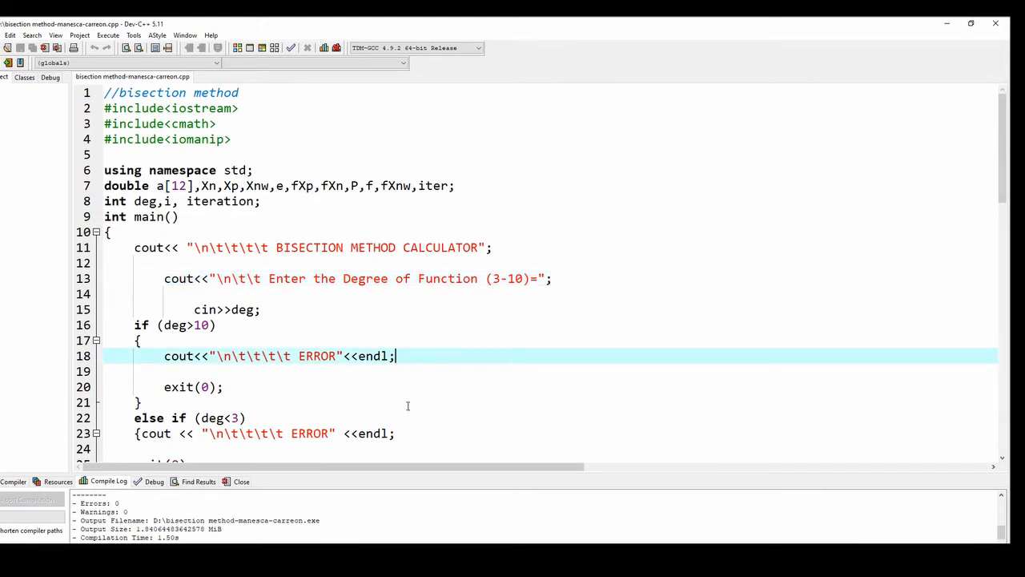
click(395, 433)
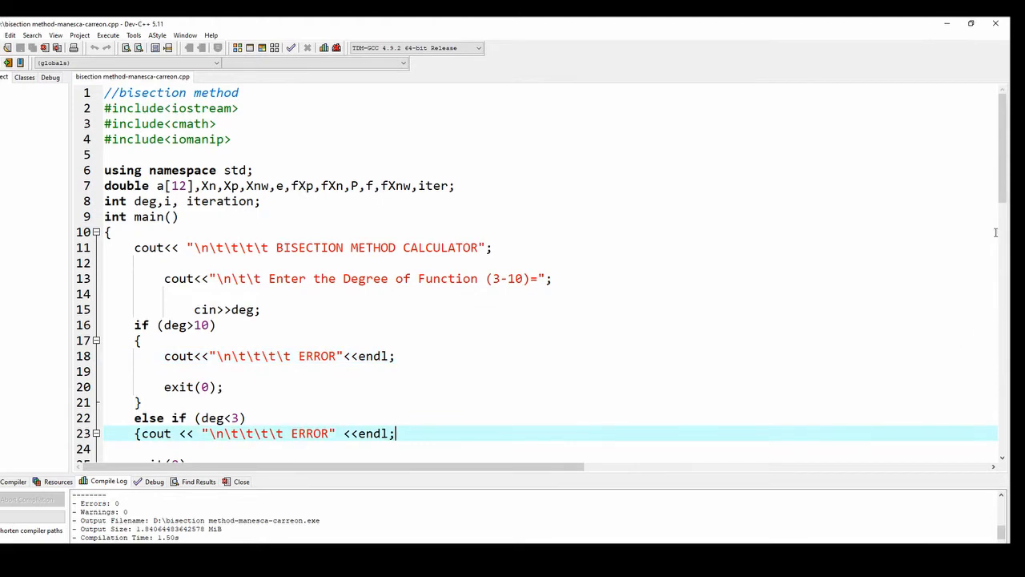
scroll(down, 3)
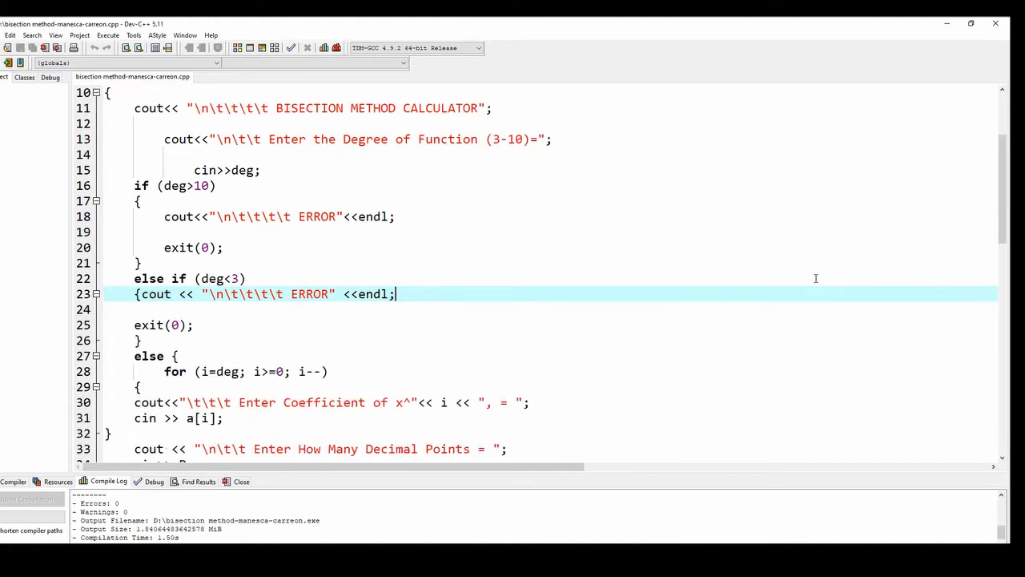
scroll(down, 3)
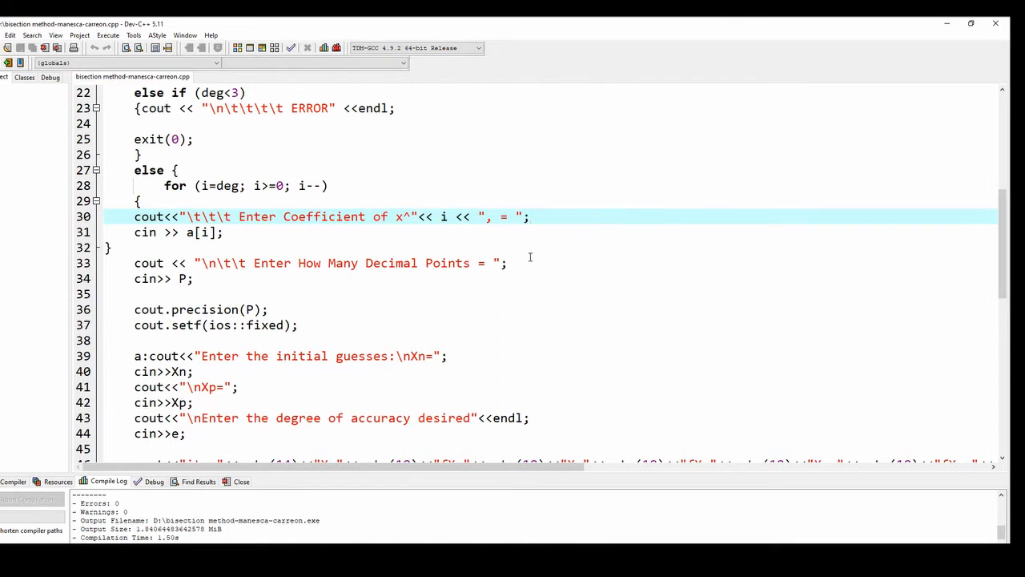
mouse_move(450, 264)
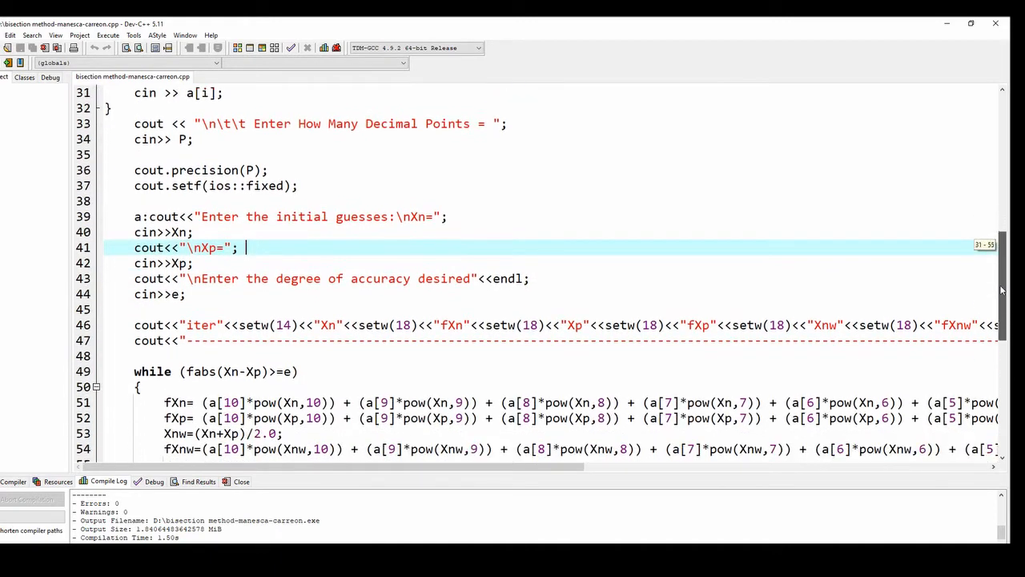
scroll(down, 3)
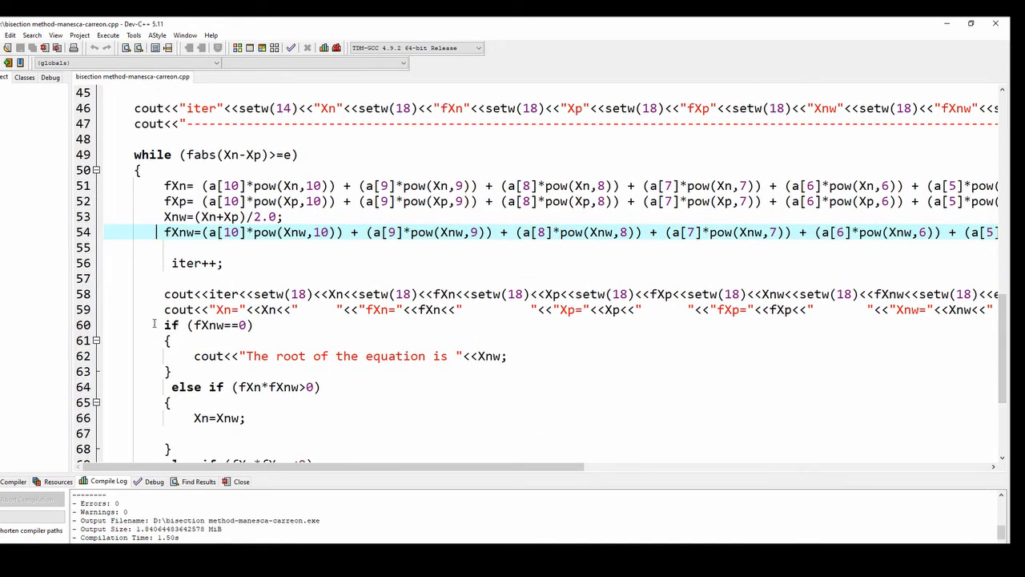
click(168, 324)
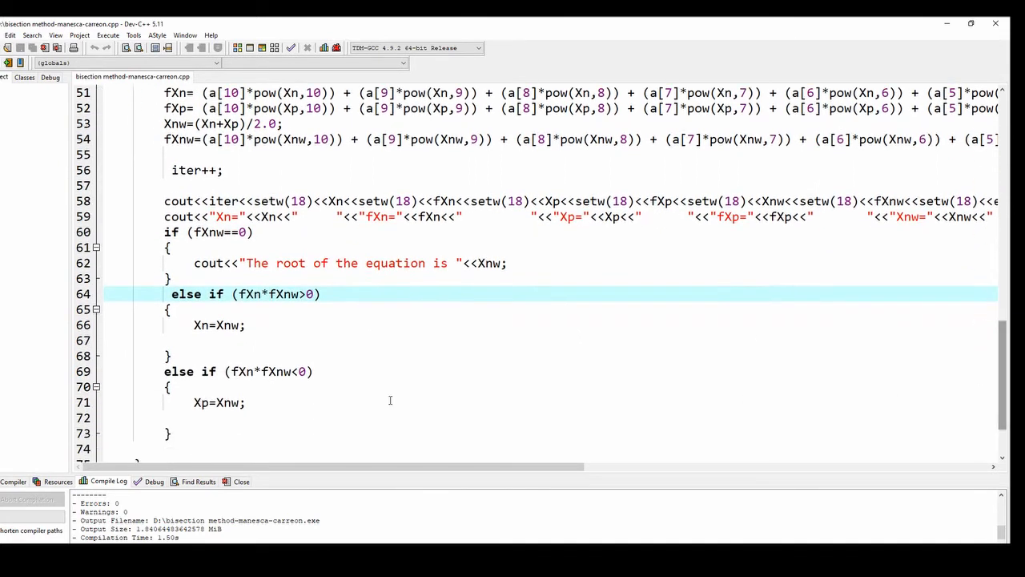
click(370, 371)
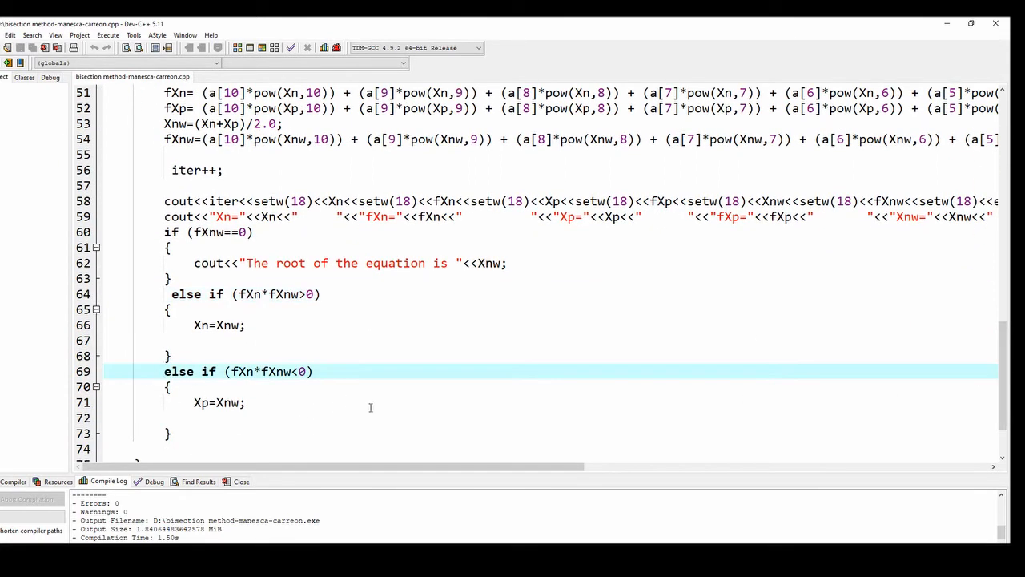
scroll(down, 3)
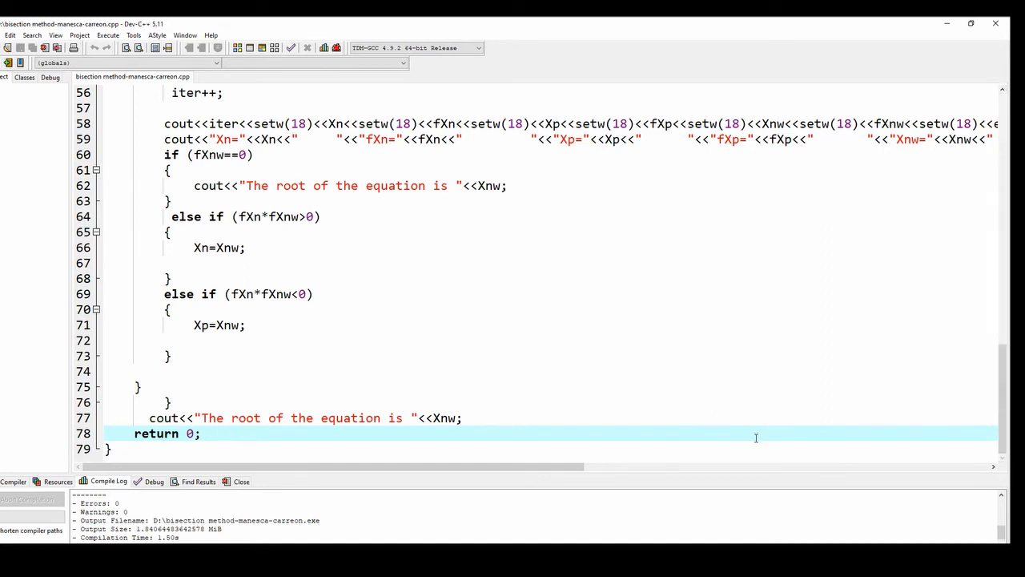
mouse_move(688, 436)
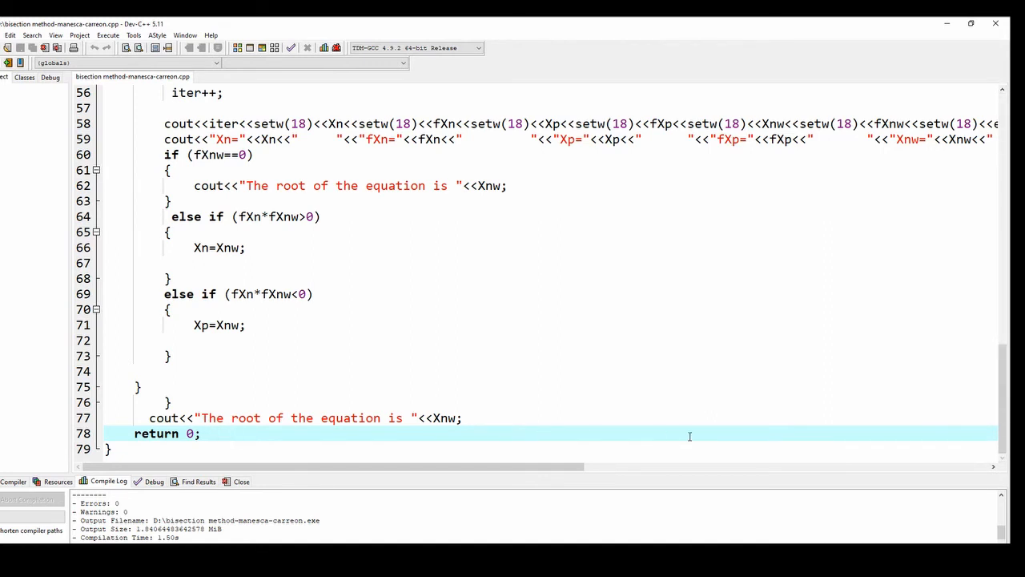
Step: Compile and run, then enter degree 4, the quartic's coefficients and 5 decimal places
click(230, 433)
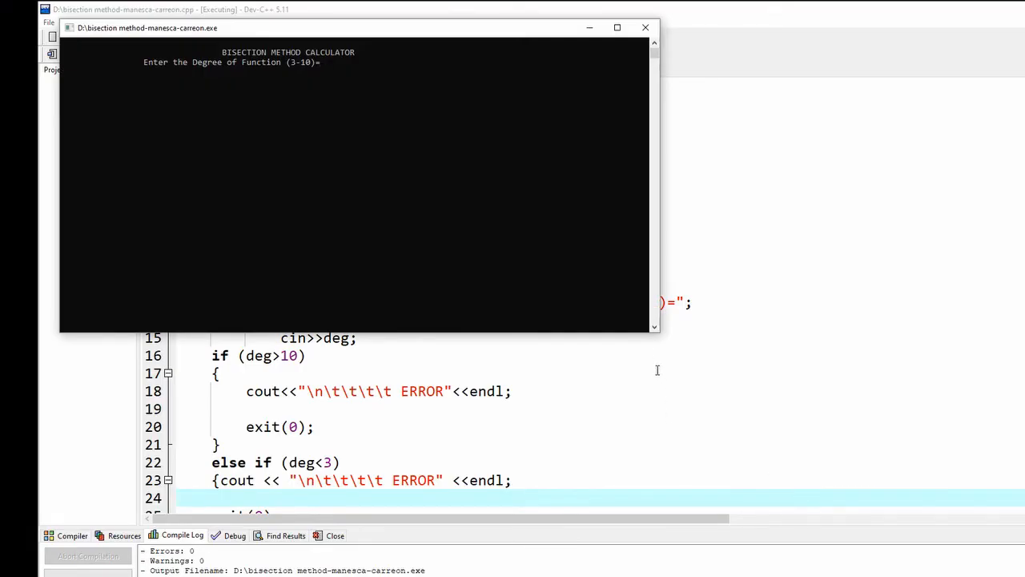
text(4)
text(1)
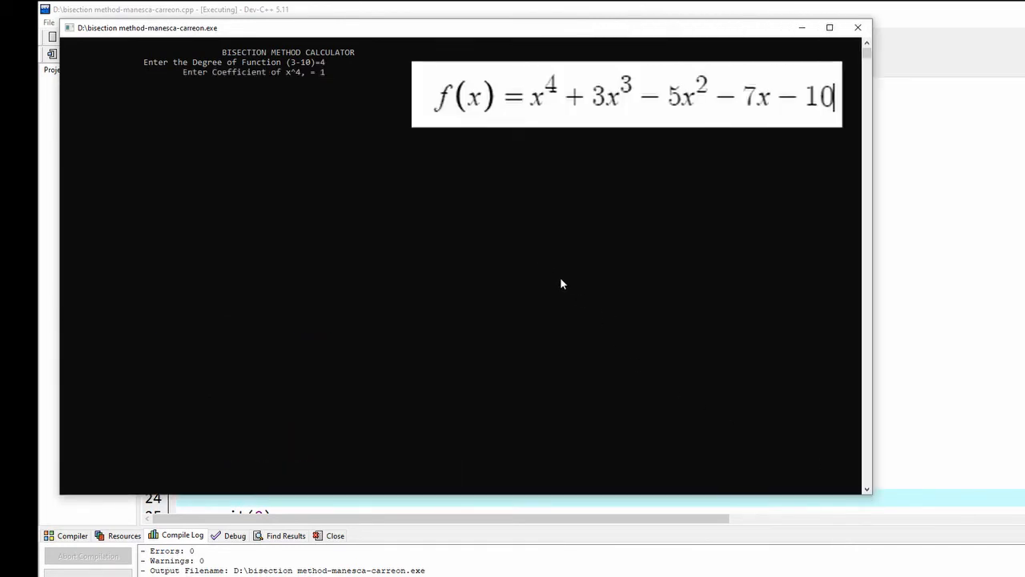
text(3, = 3)
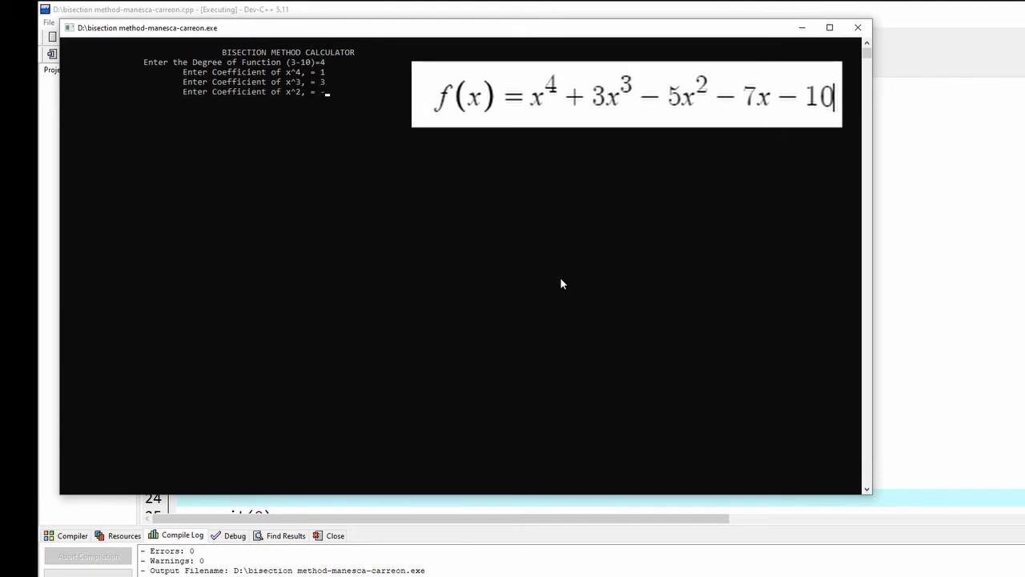
text(-5)
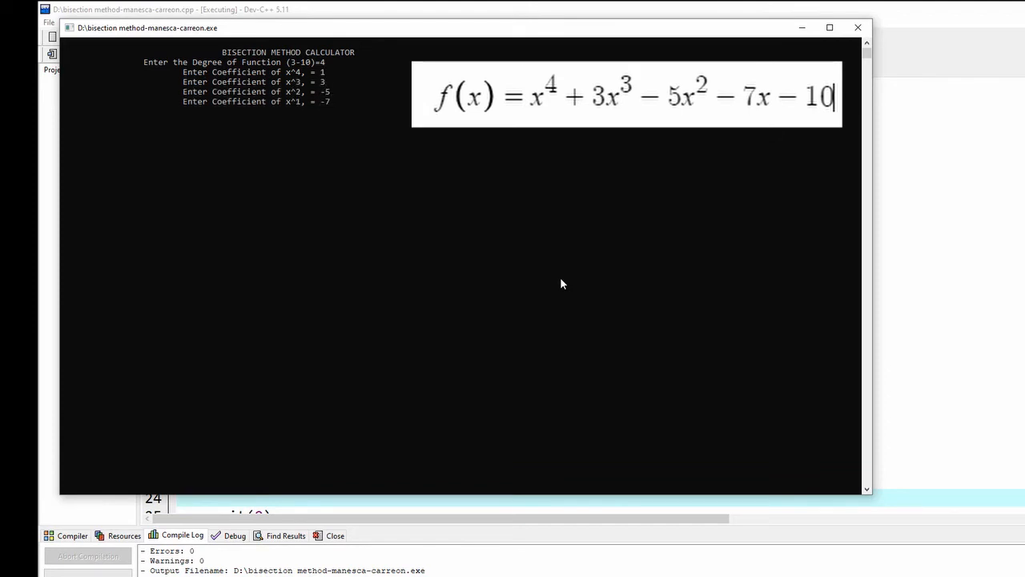
text(-10)
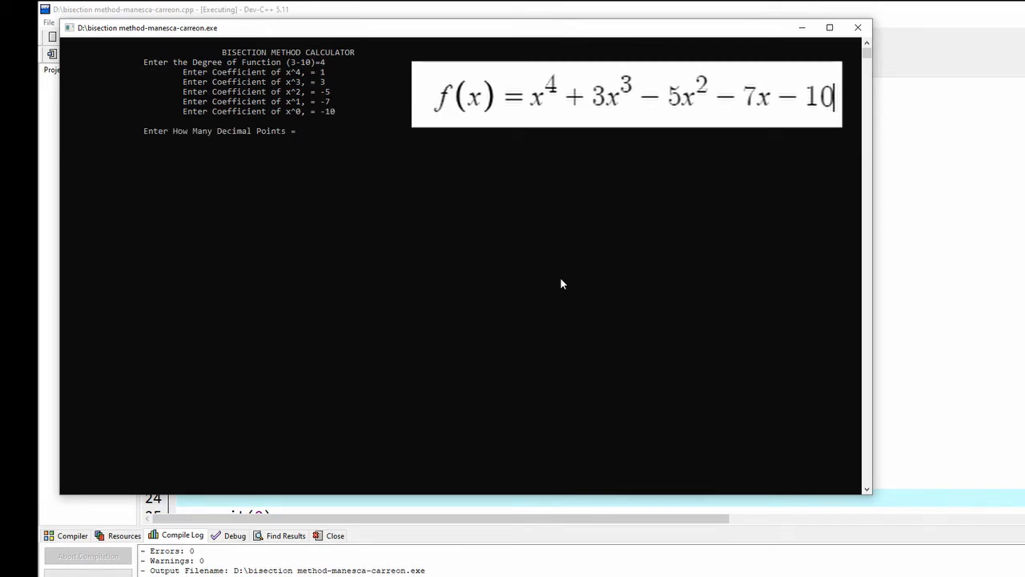
text(5)
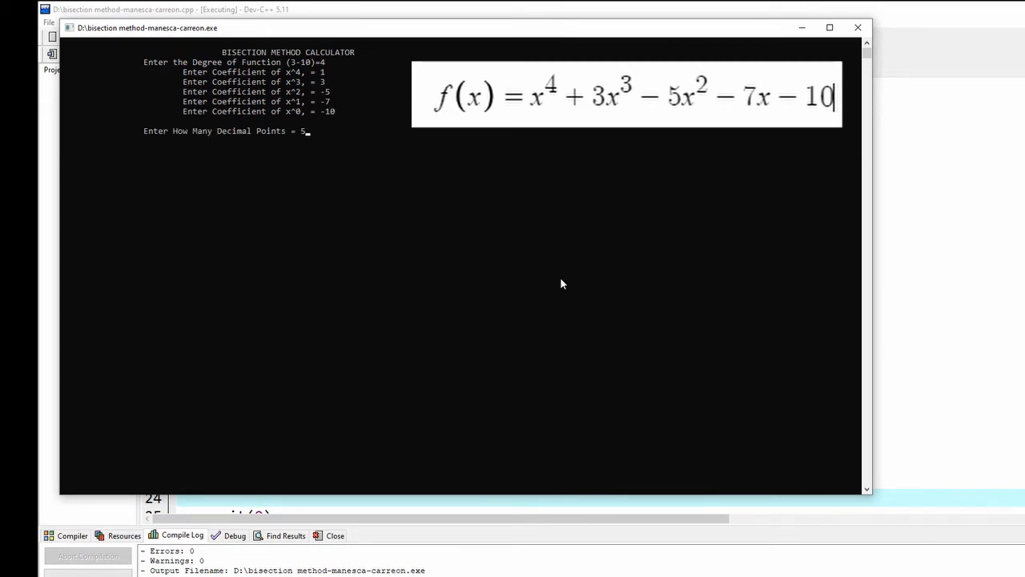
key(enter)
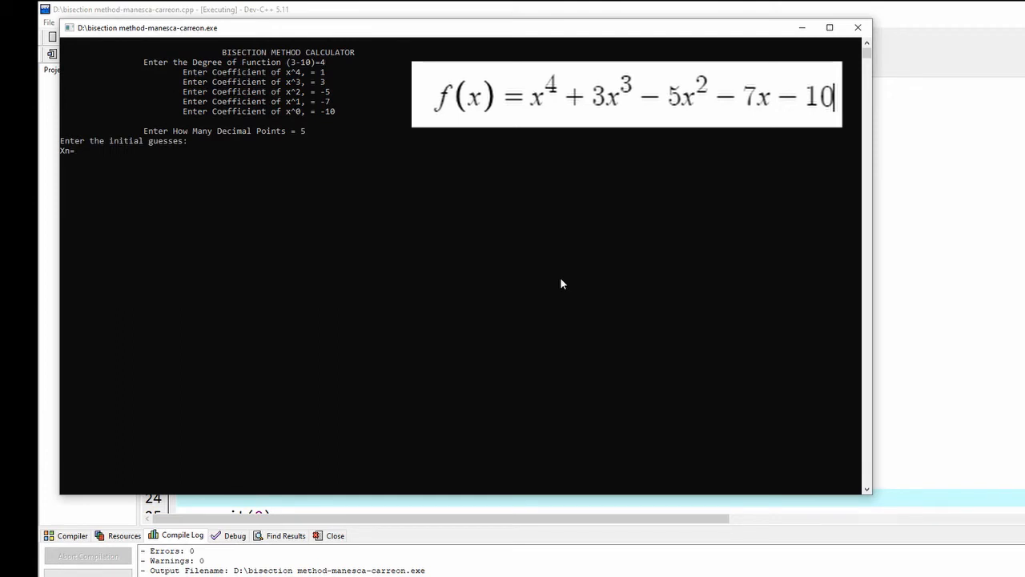
Step: Give initial guesses Xn=2 and Xp=3 and start the accuracy value 0.00
text(2)
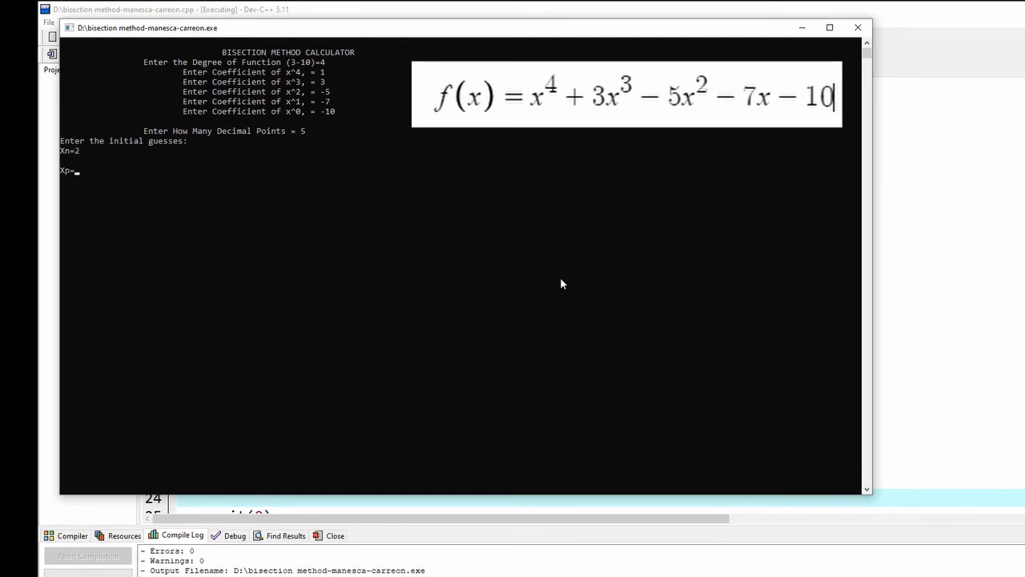
text(3)
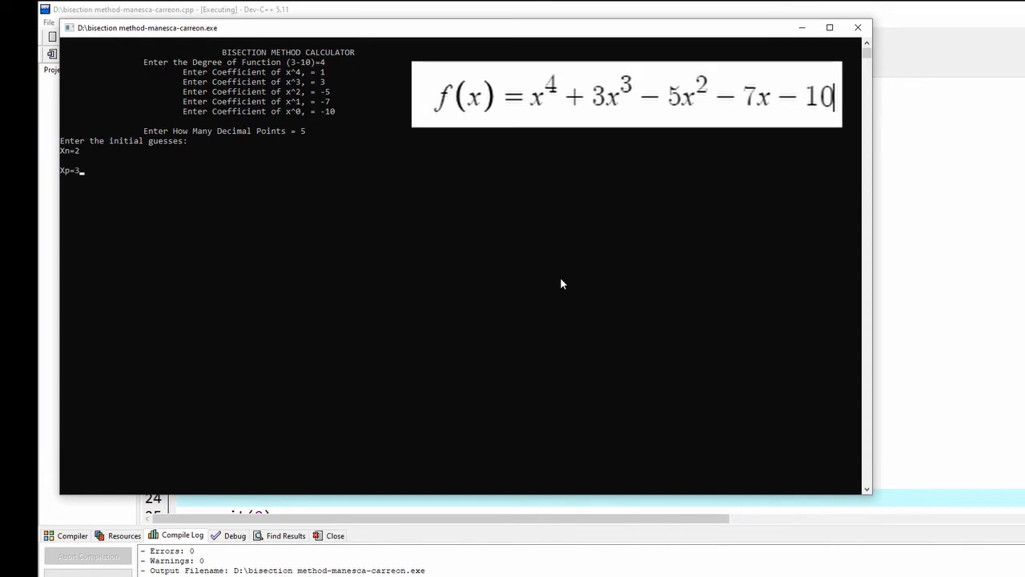
key(enter)
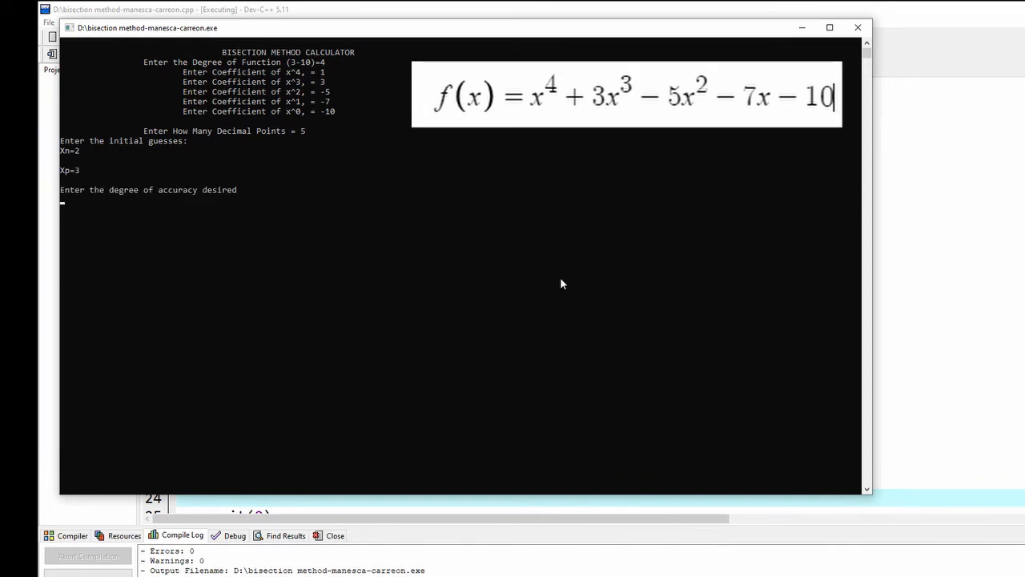
text(0.001)
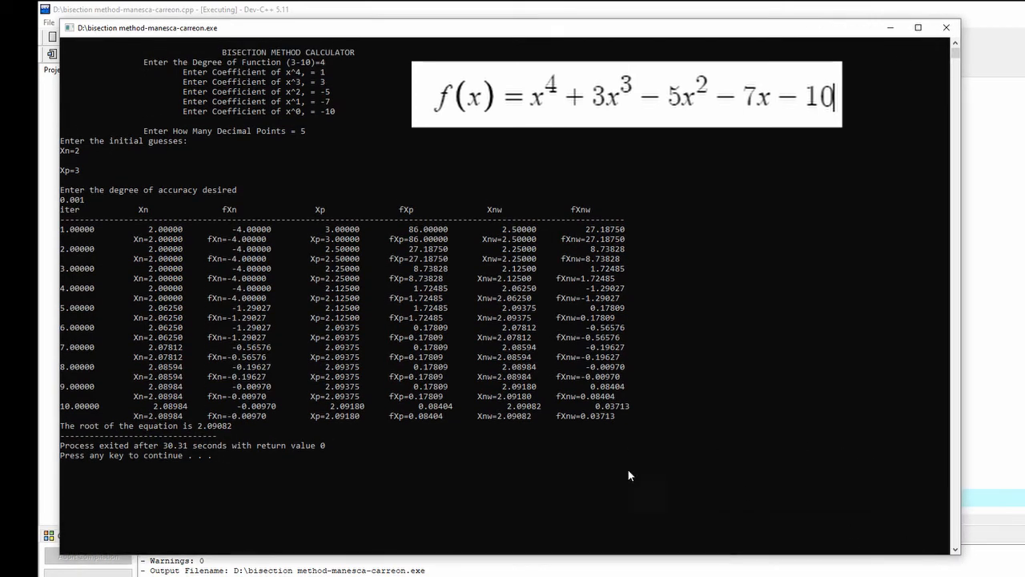
mouse_move(232, 434)
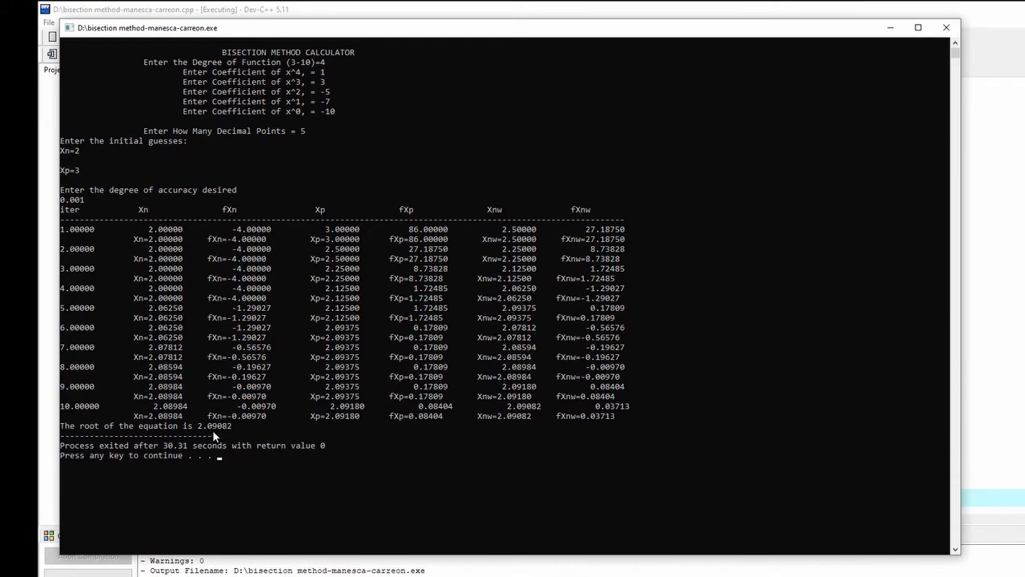
mouse_move(418, 520)
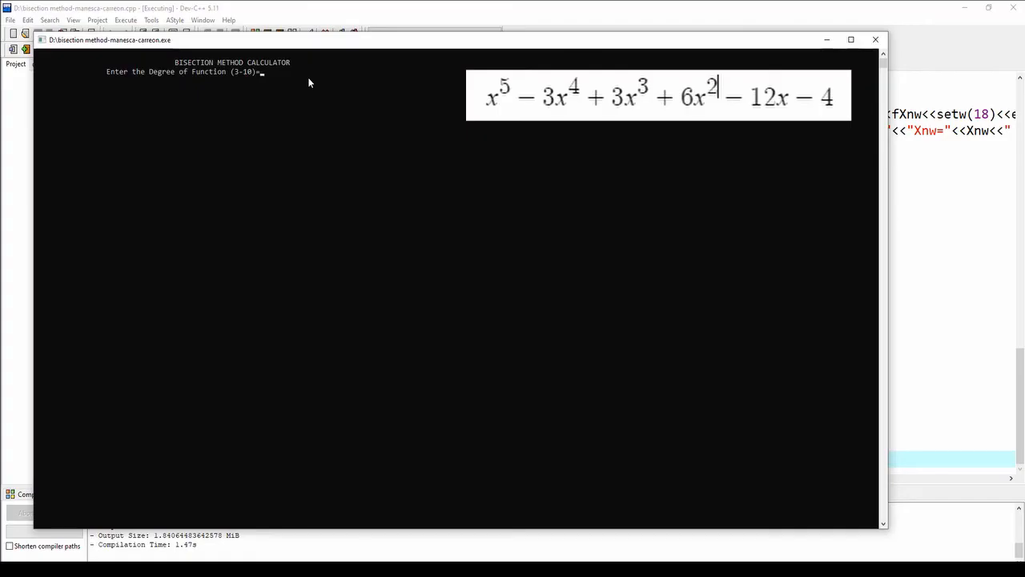
Step: Enter degree 5, the quintic's coefficients 1, -3, 3, 6, -12, -4 and 5 decimal places
text(5)
text(1)
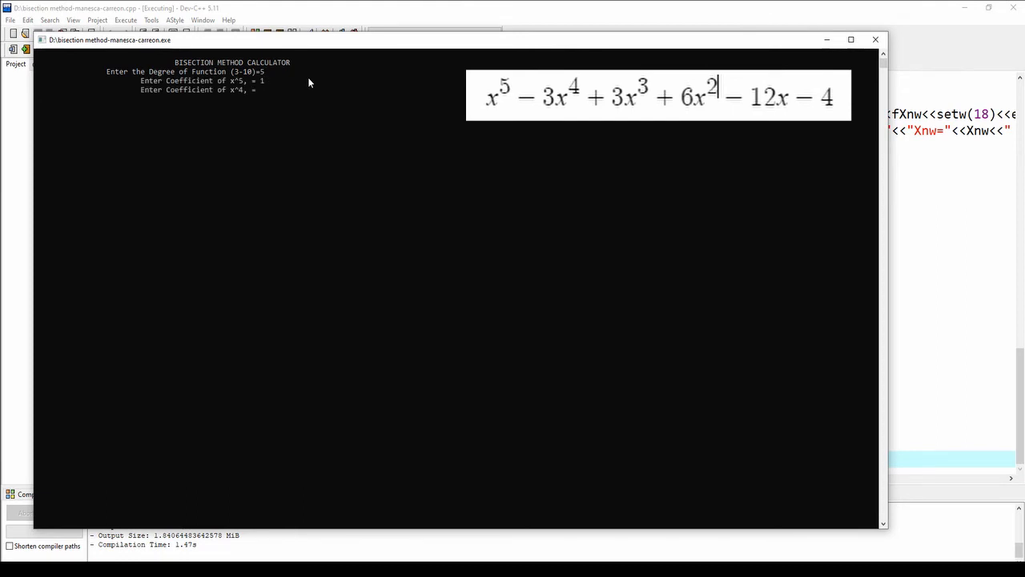
text(-3)
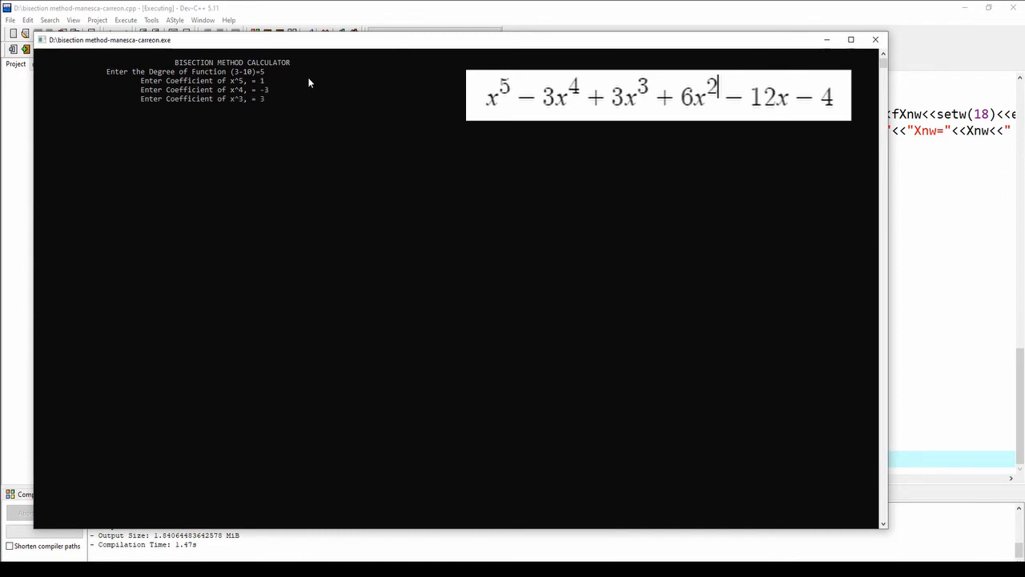
text(6)
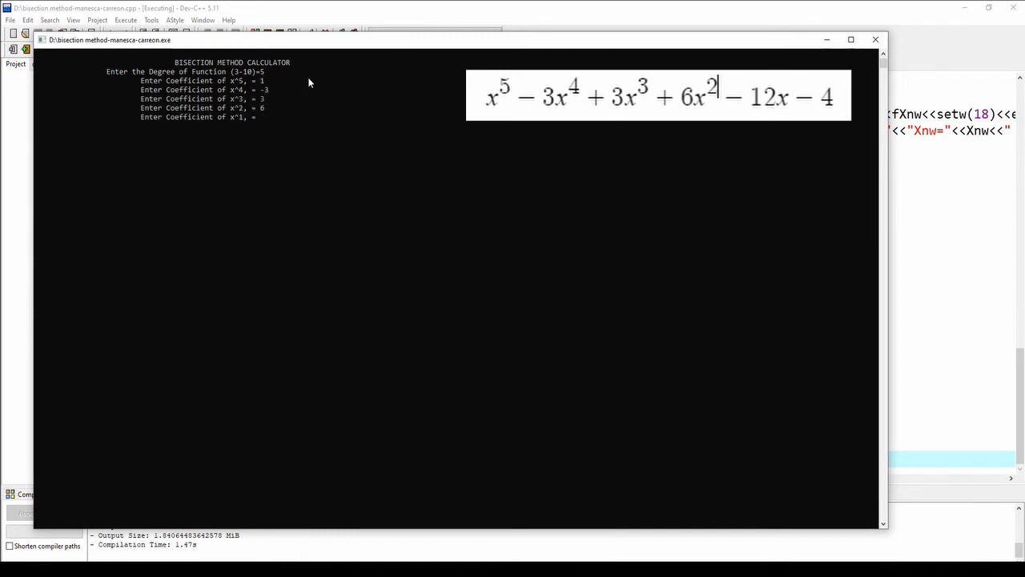
text(-12)
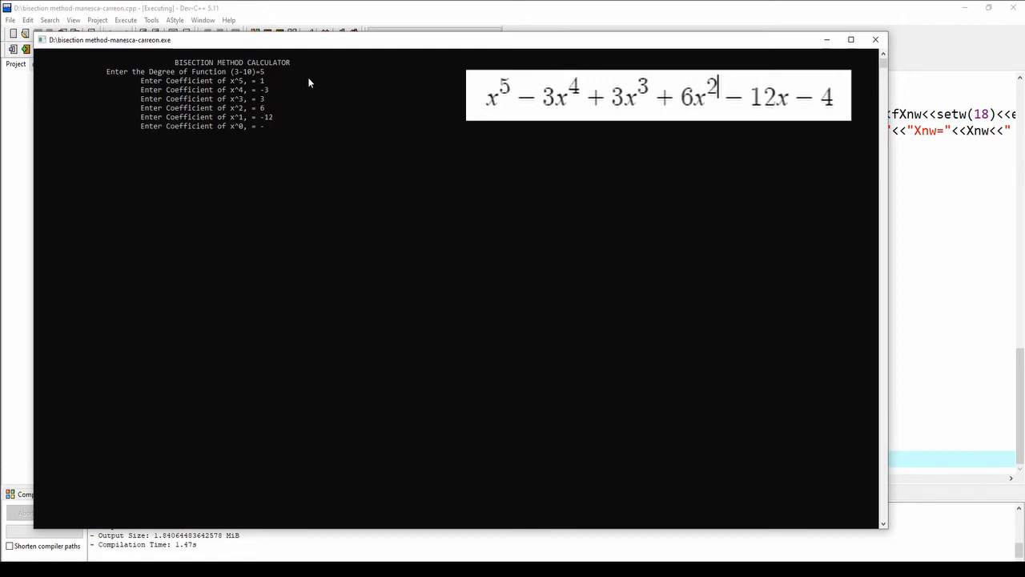
text(4)
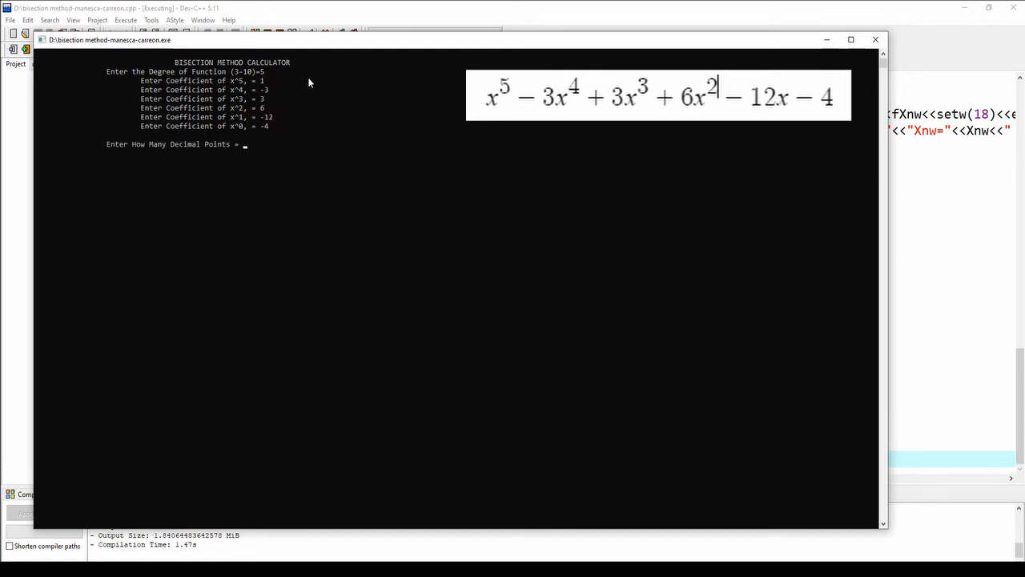
text(5)
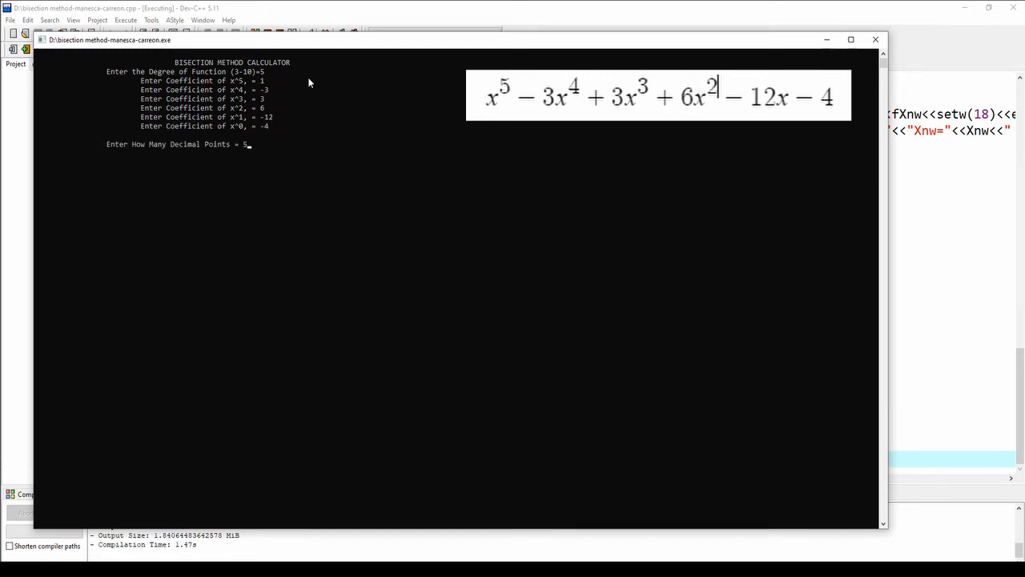
key(enter)
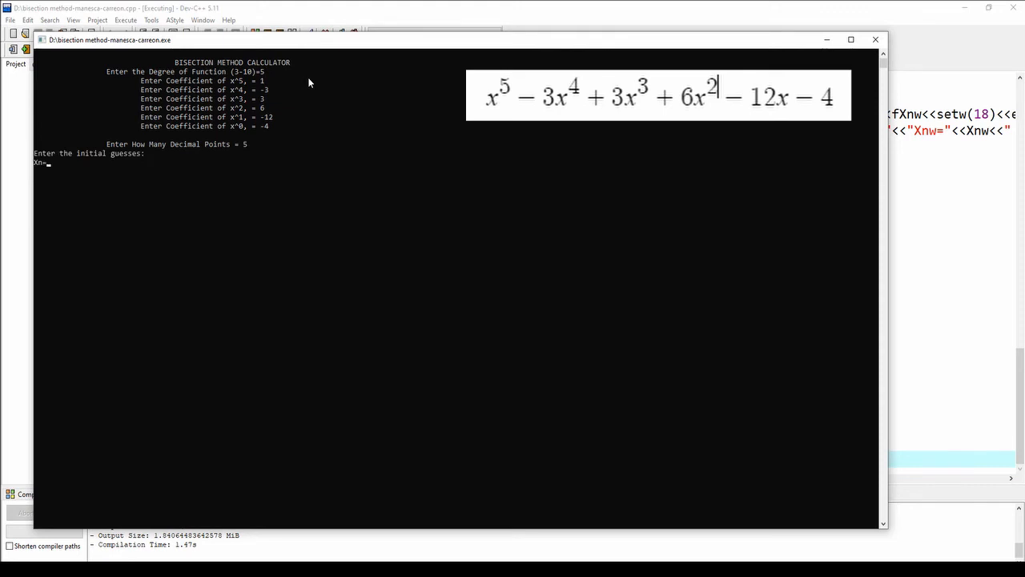
Step: Give initial guesses Xn=-1 and Xp=-2 and start the accuracy value 0.000
text(-)
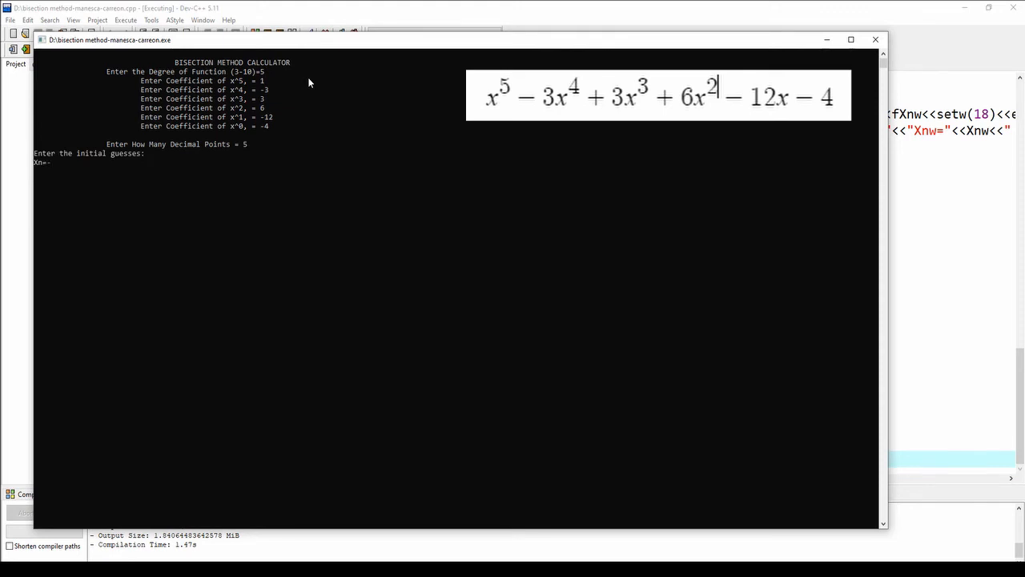
text(-1)
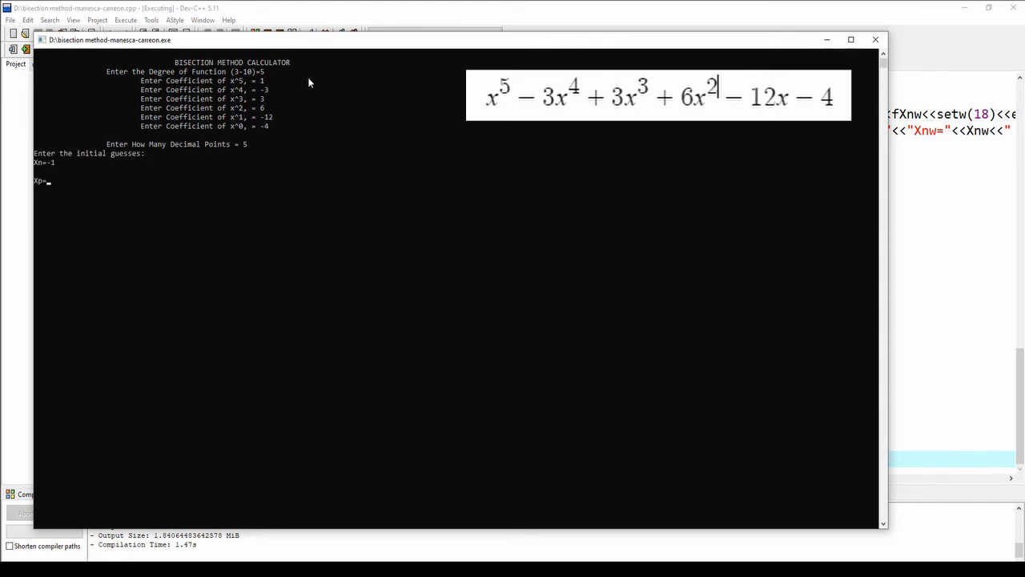
text(-2)
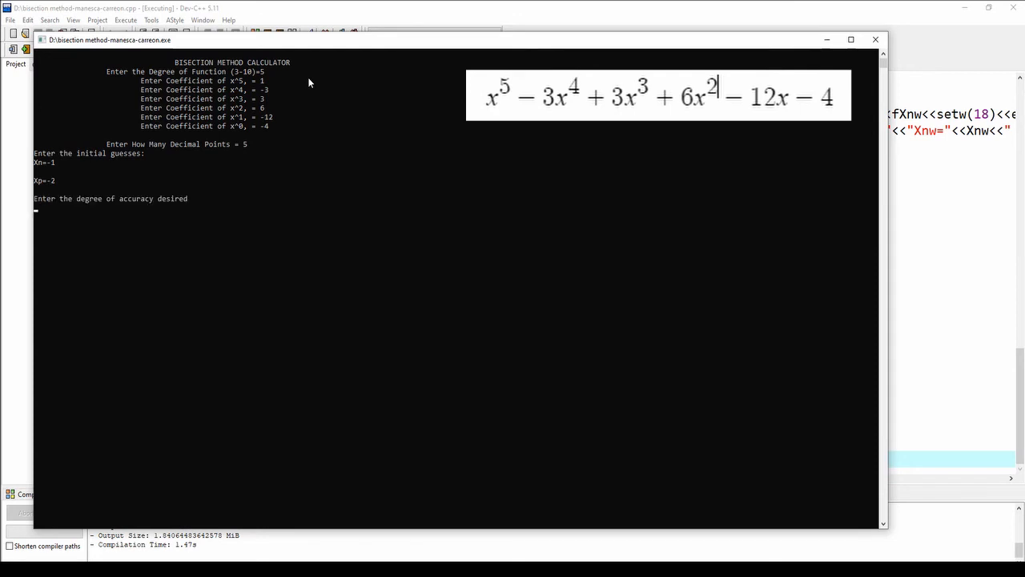
text(0.0001)
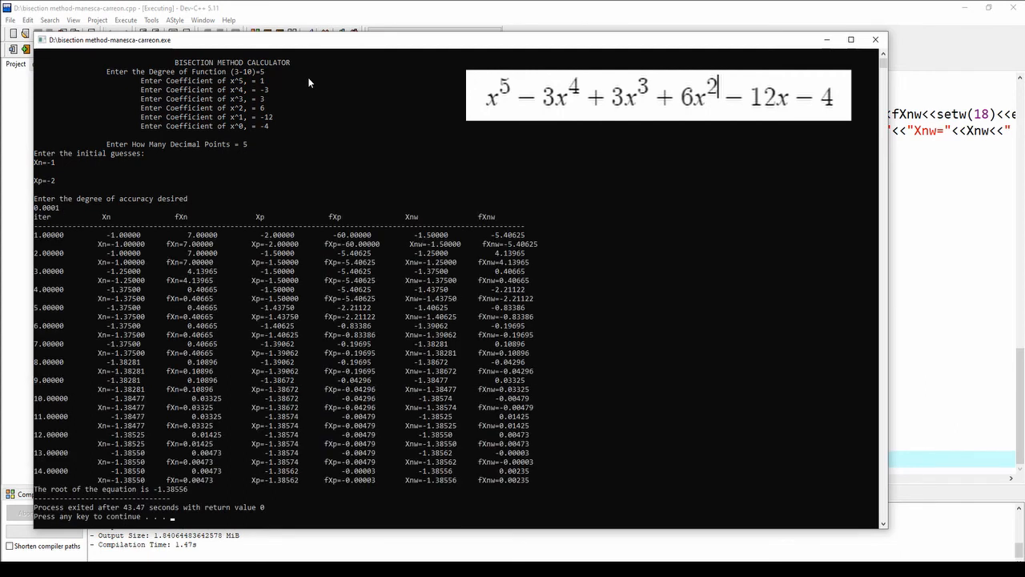
mouse_move(200, 499)
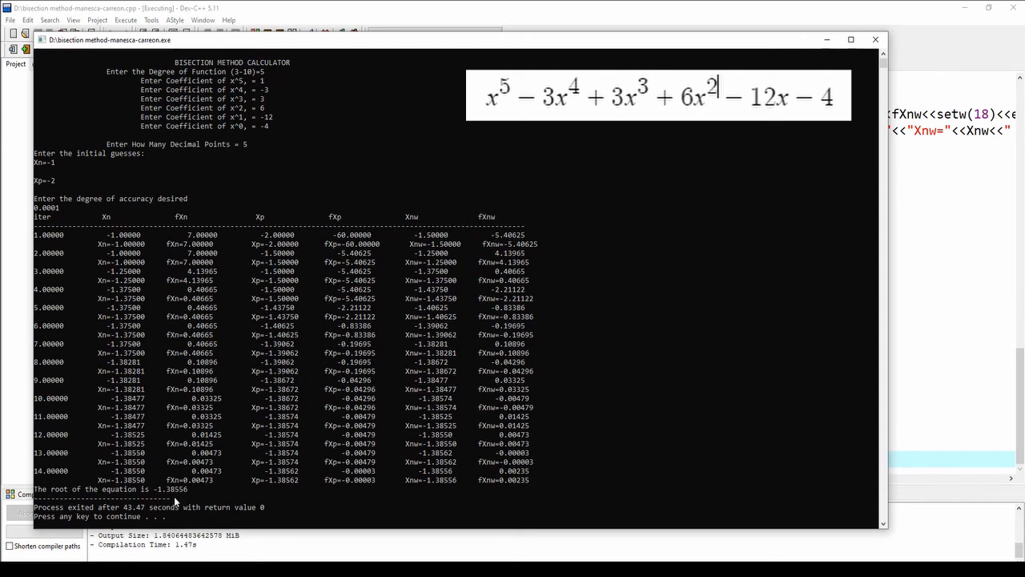
mouse_move(187, 501)
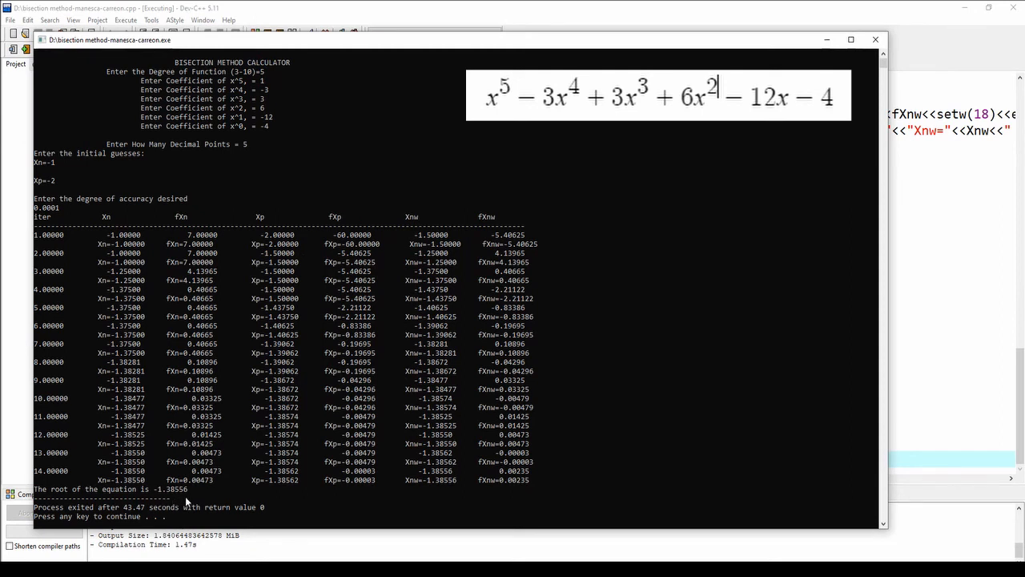